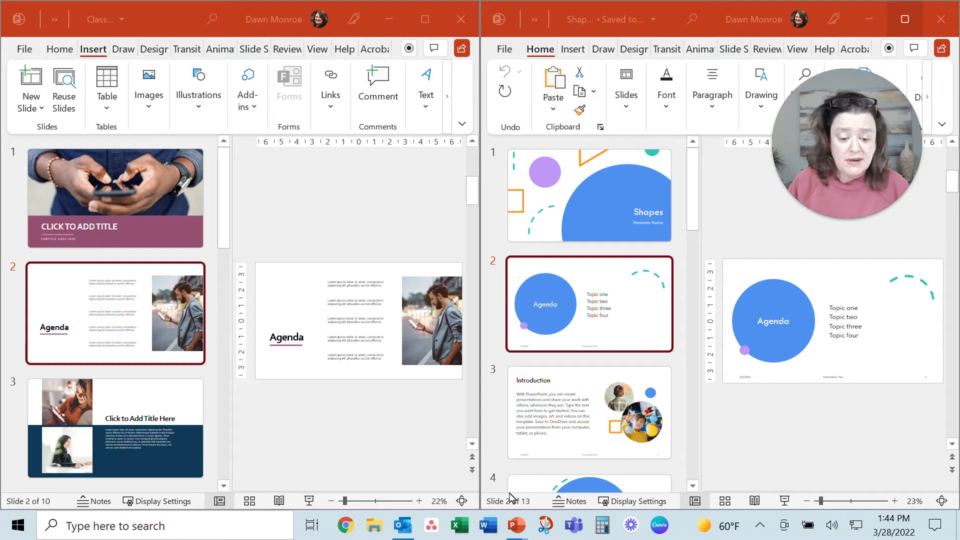
mouse_move(609, 324)
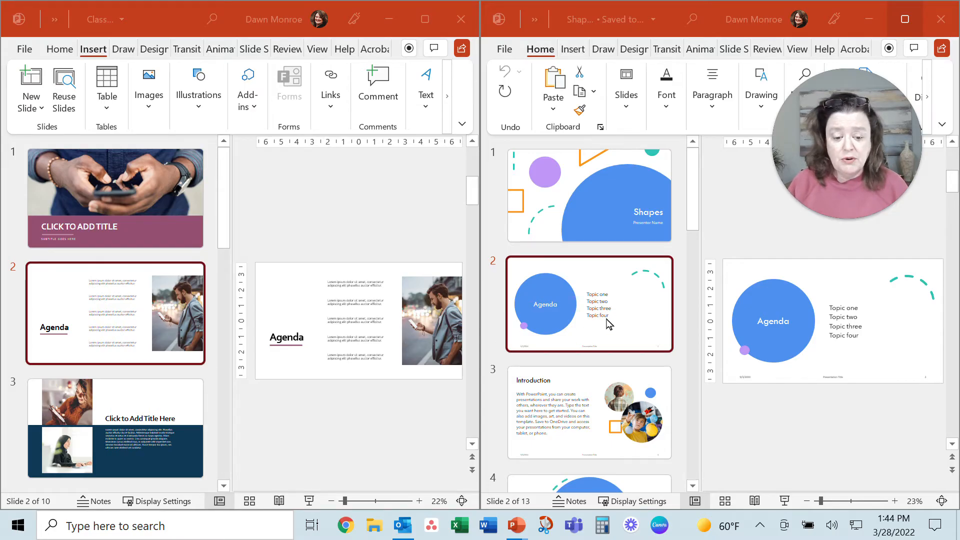
mouse_move(474, 285)
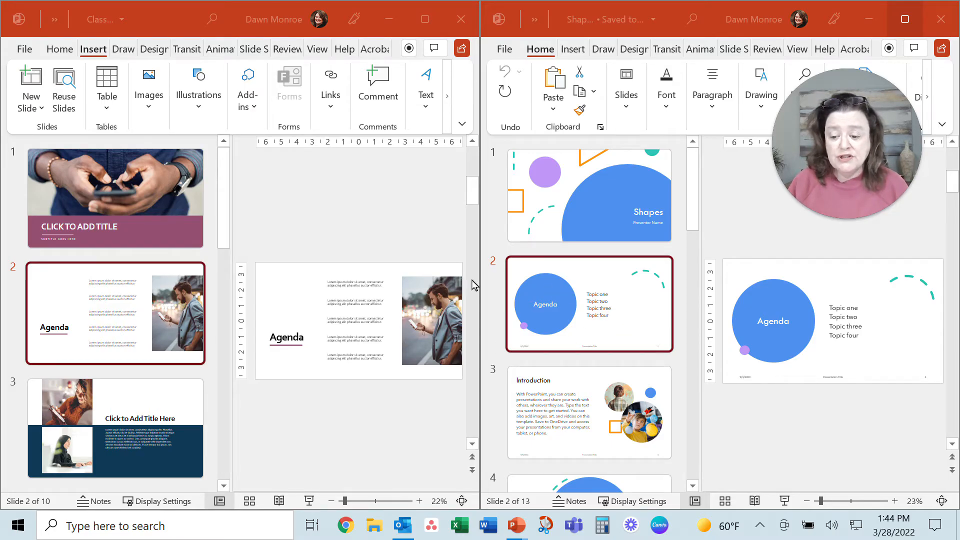
mouse_move(565, 388)
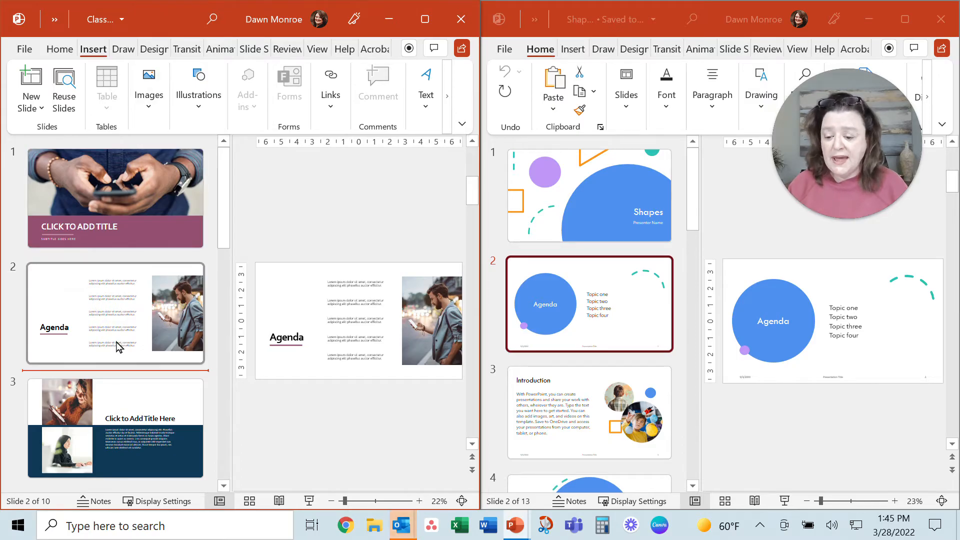
Paste the Shapes Agenda slide after slide 2 with Use Destination Theme, making it a navy slide 3
right_click(116, 367)
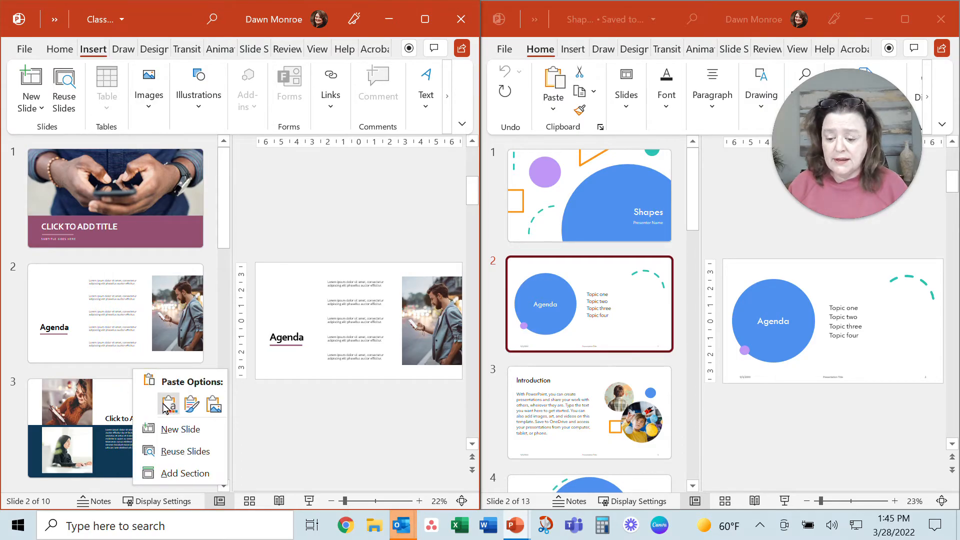
mouse_move(170, 406)
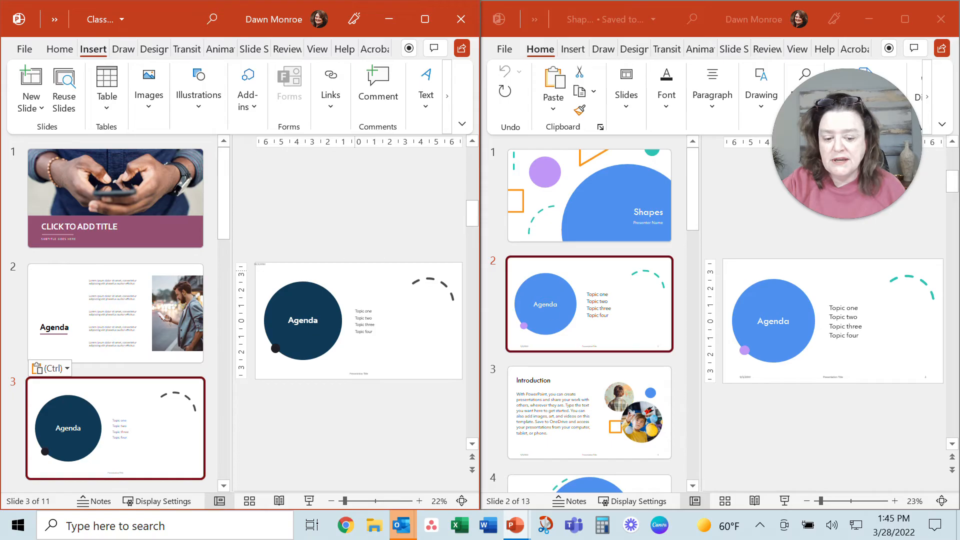
mouse_move(69, 418)
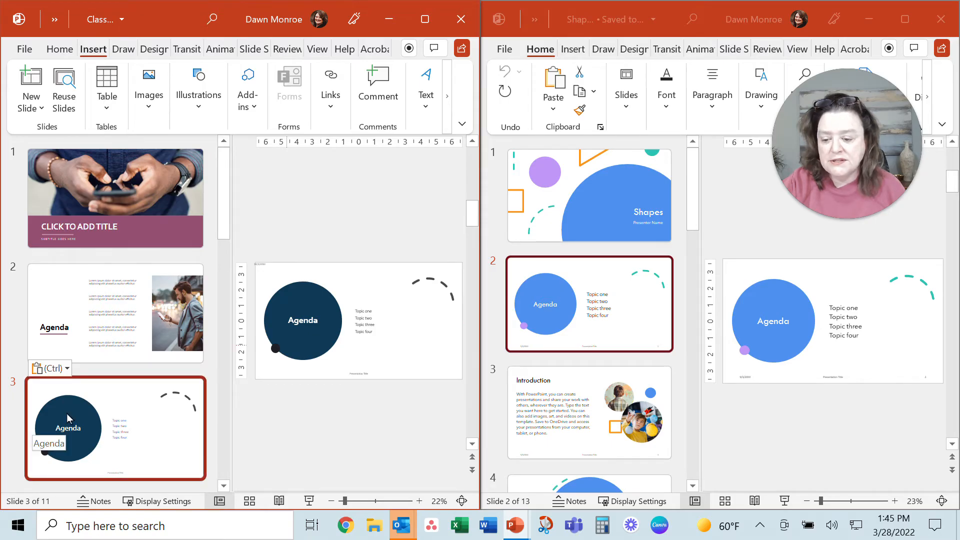
scroll(down, 3)
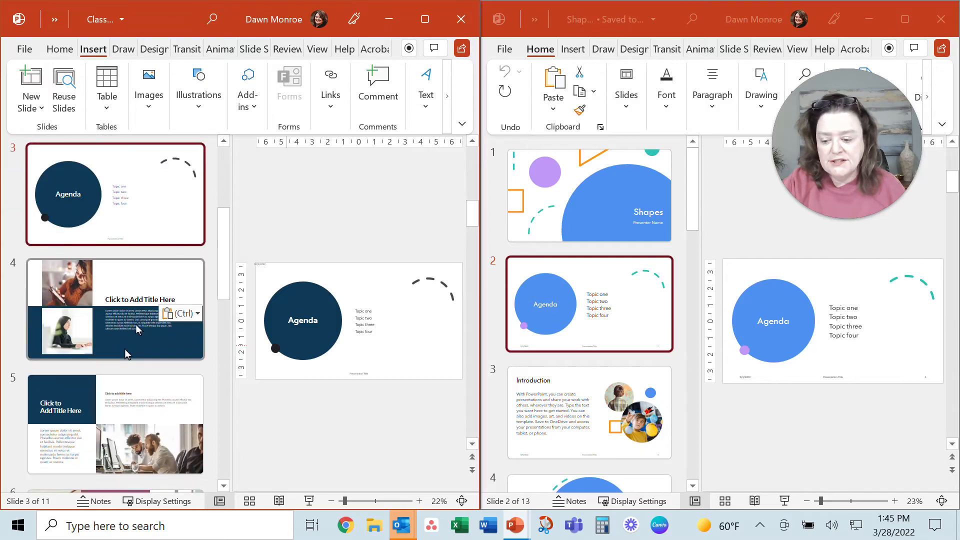
Set the insertion point after slide 4 in Classic and copy Shapes slides 3–5 (Introduction, Topic one, Chart)
click(116, 309)
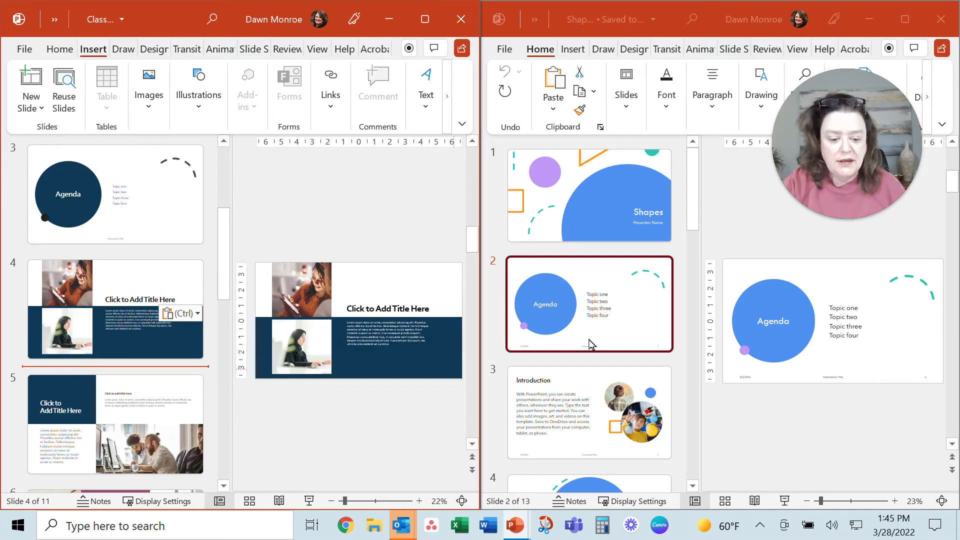
scroll(down, 3)
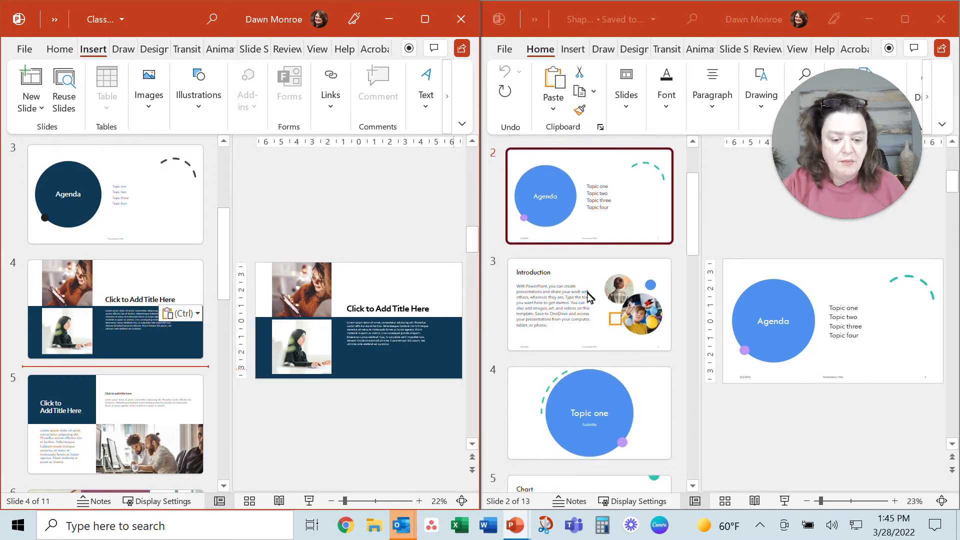
scroll(down, 3)
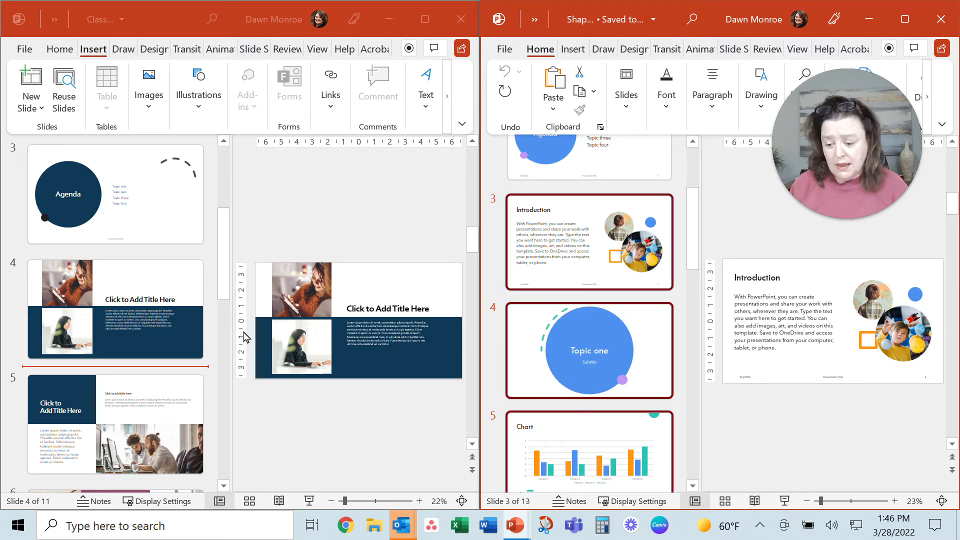
mouse_move(149, 372)
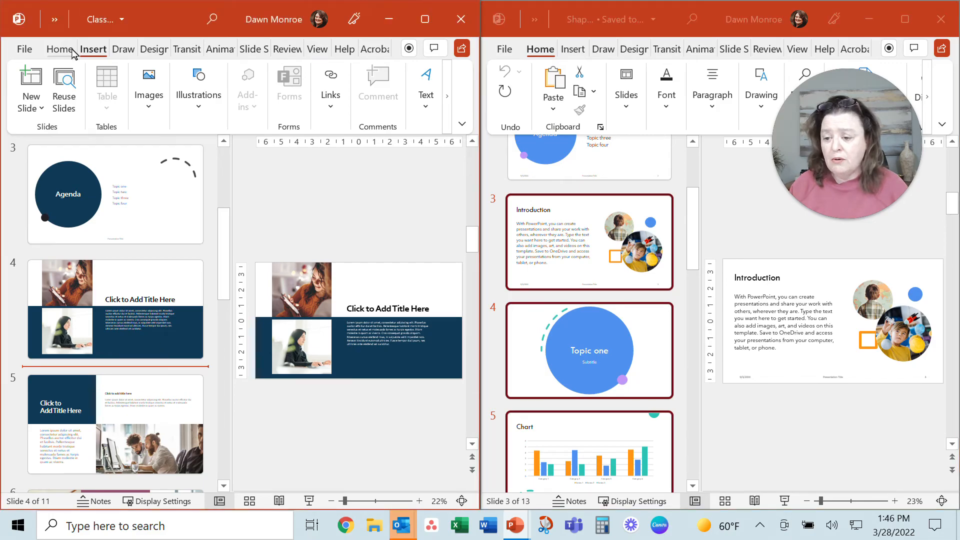
Paste Introduction, Topic one and Chart as slides 5–7 with Keep Source Formatting, then maximize the window
click(60, 49)
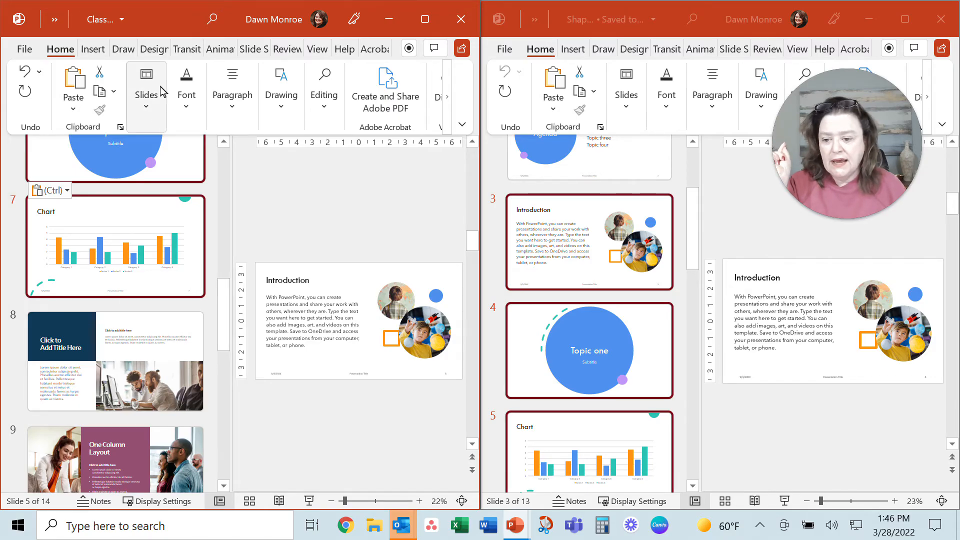
mouse_move(146, 95)
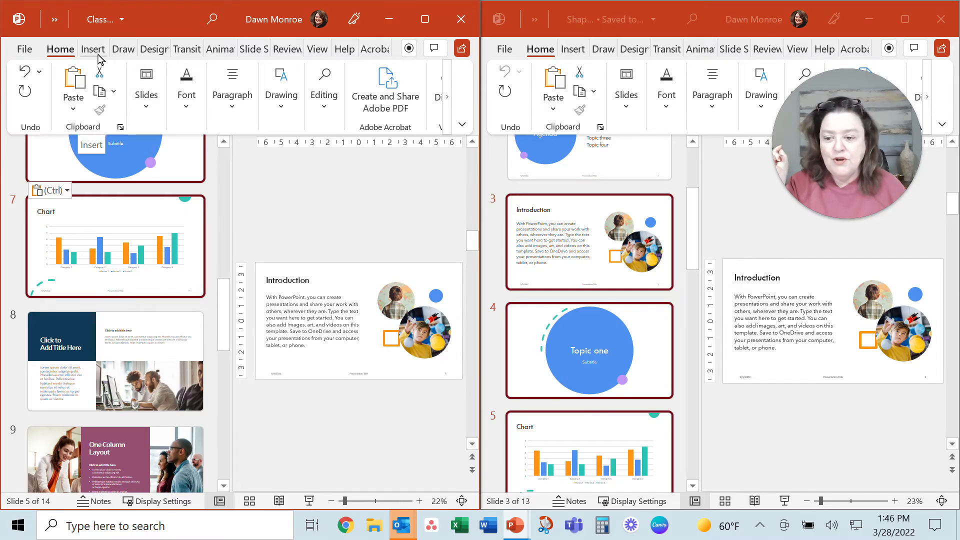
click(93, 49)
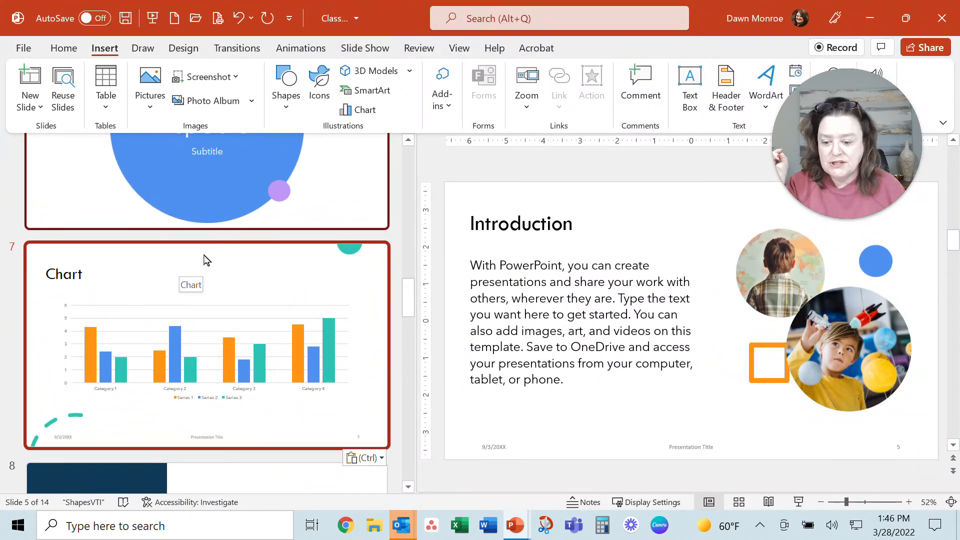
scroll(down, 3)
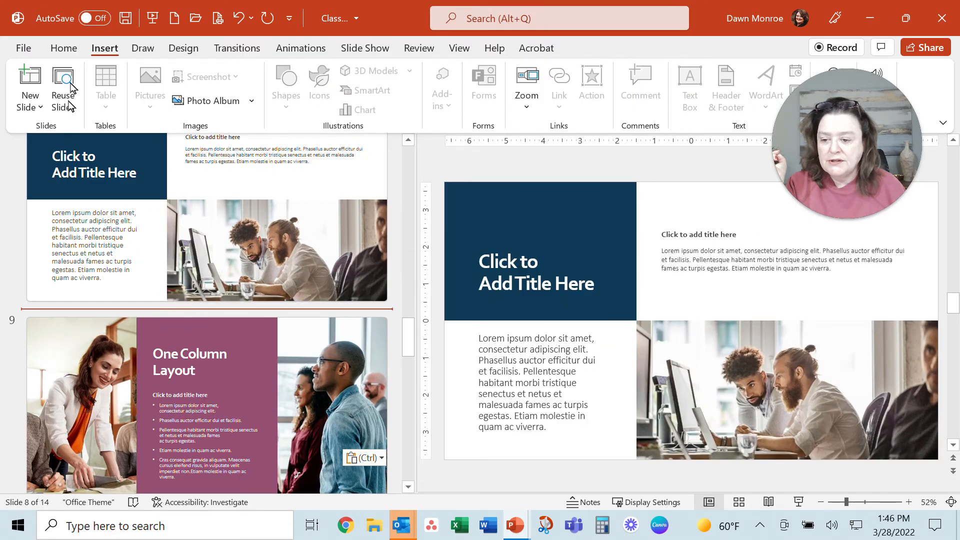
Reuse ShapesDemo's Slide 2 Agenda after slide 8 with Use source formatting checked, as slide 9
click(63, 90)
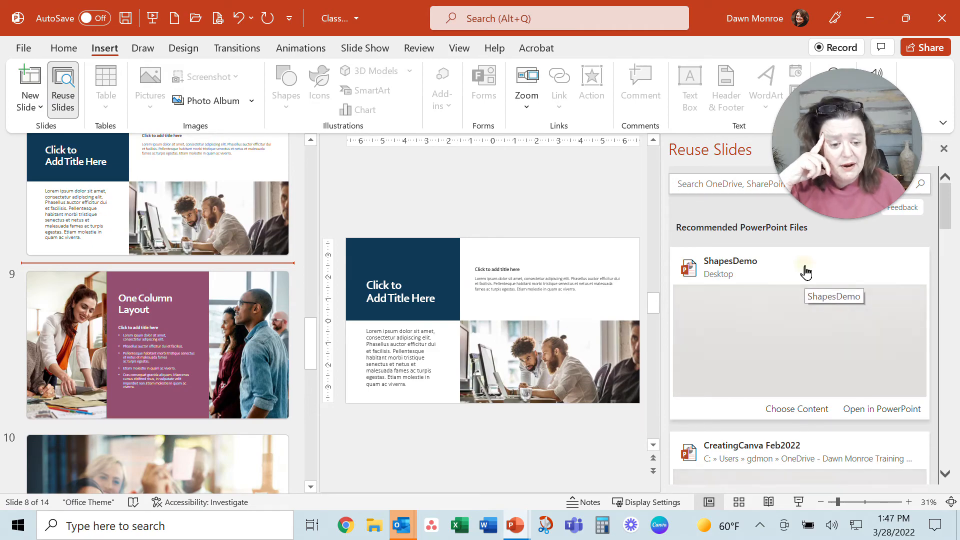
click(729, 266)
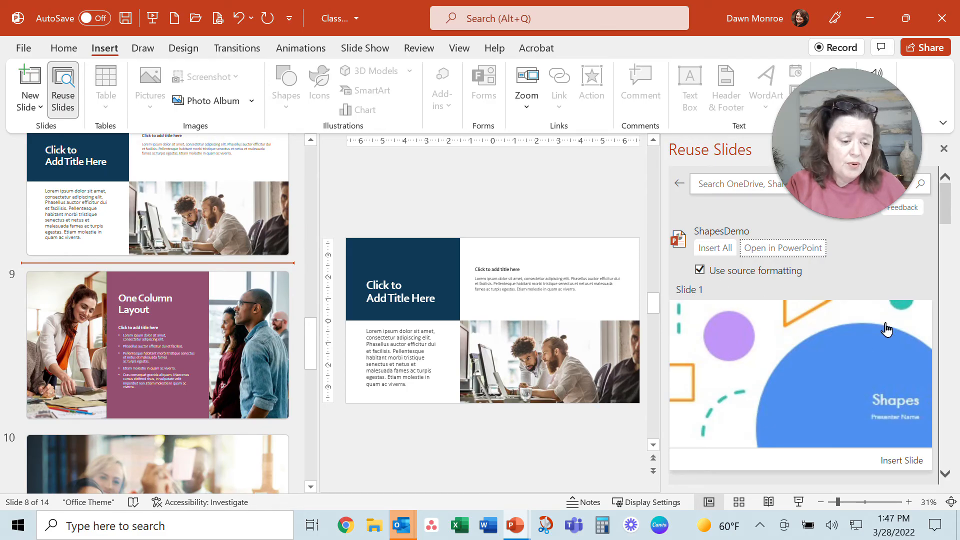
mouse_move(779, 247)
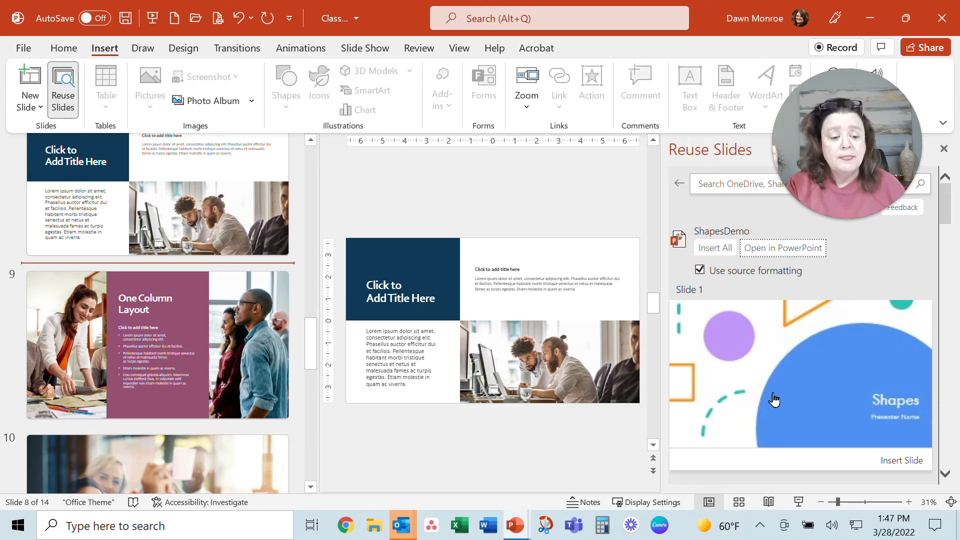
mouse_move(870, 293)
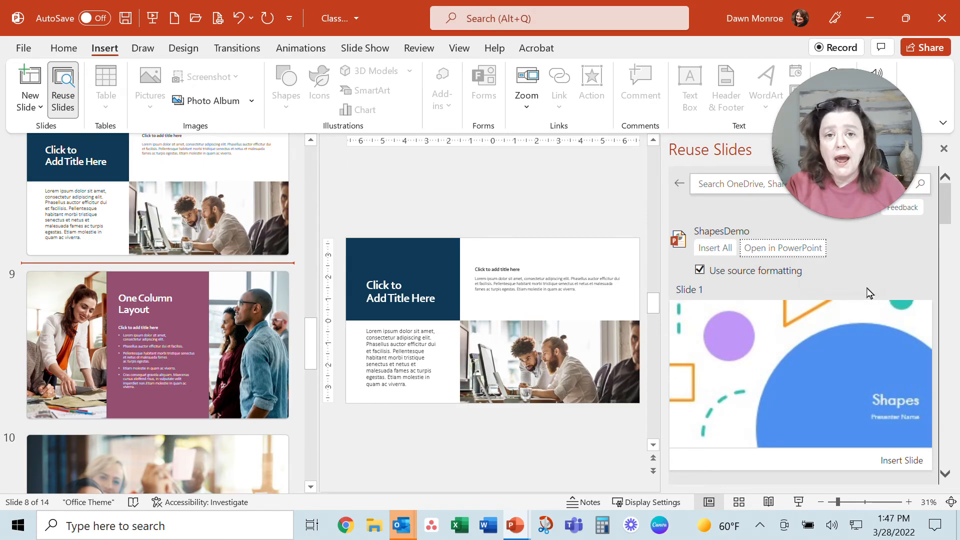
mouse_move(853, 306)
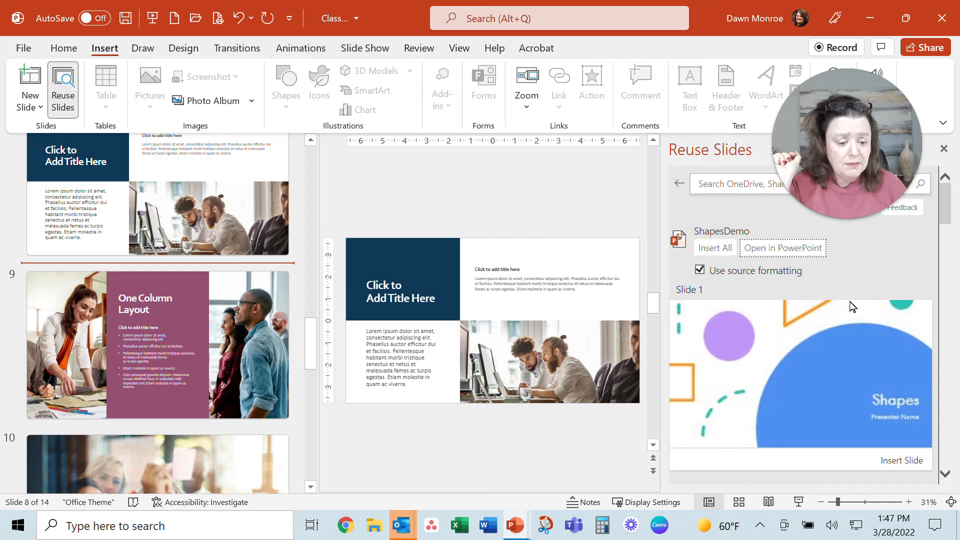
scroll(down, 3)
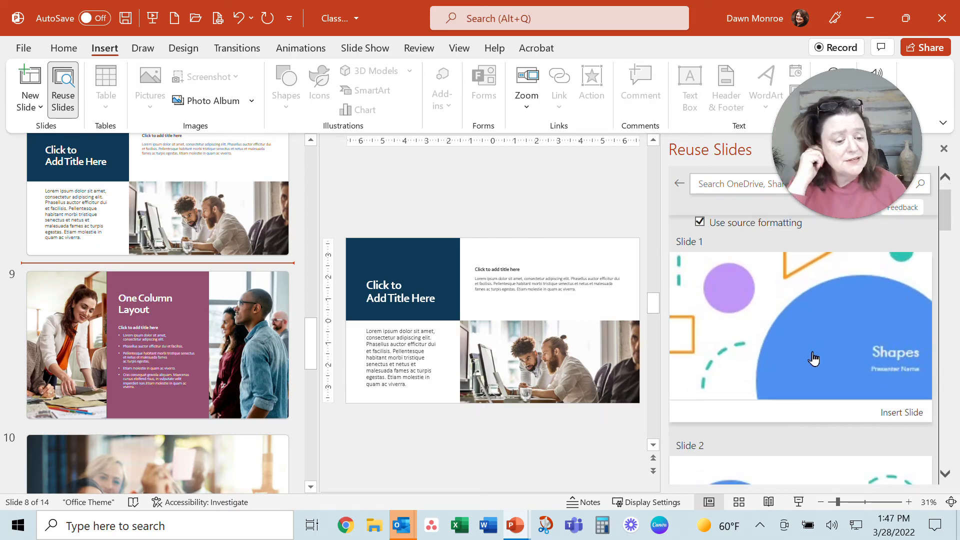
mouse_move(791, 389)
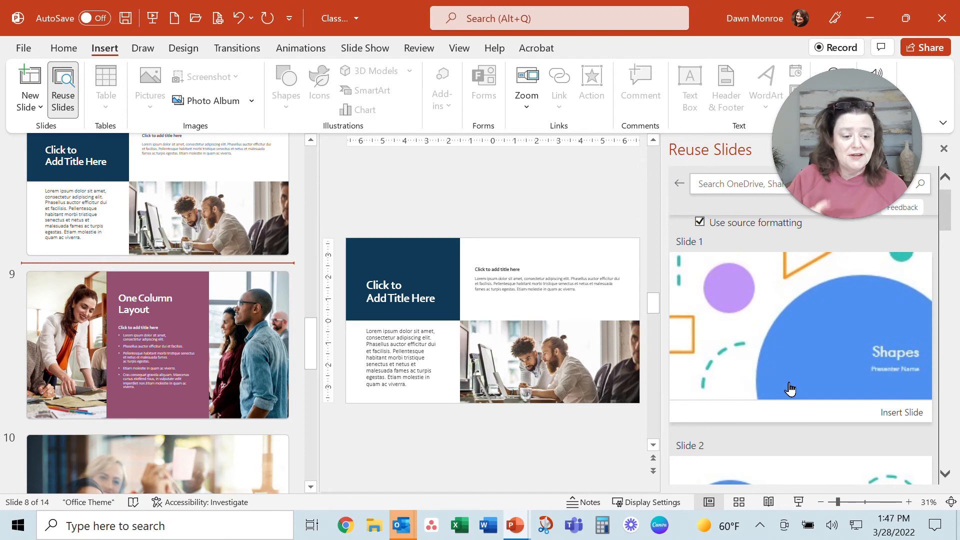
scroll(down, 3)
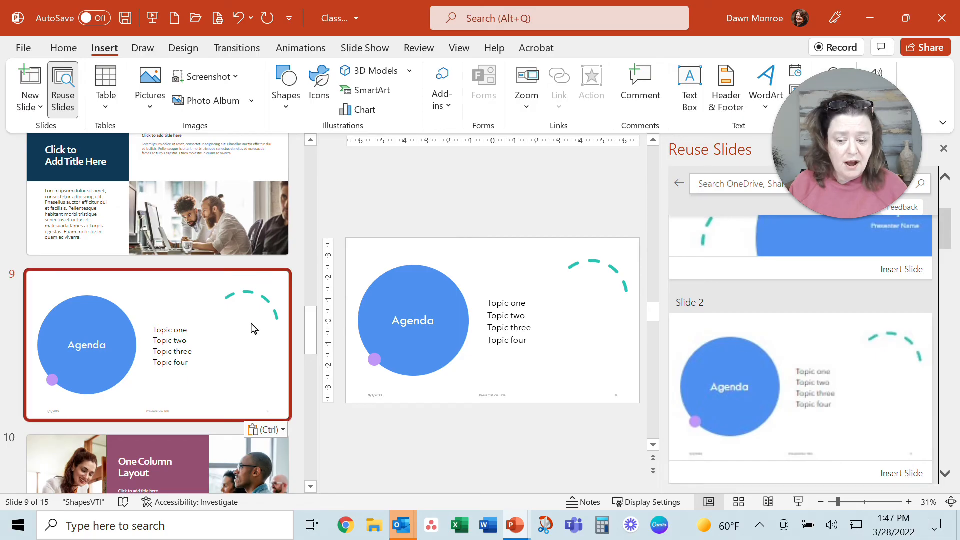
mouse_move(707, 363)
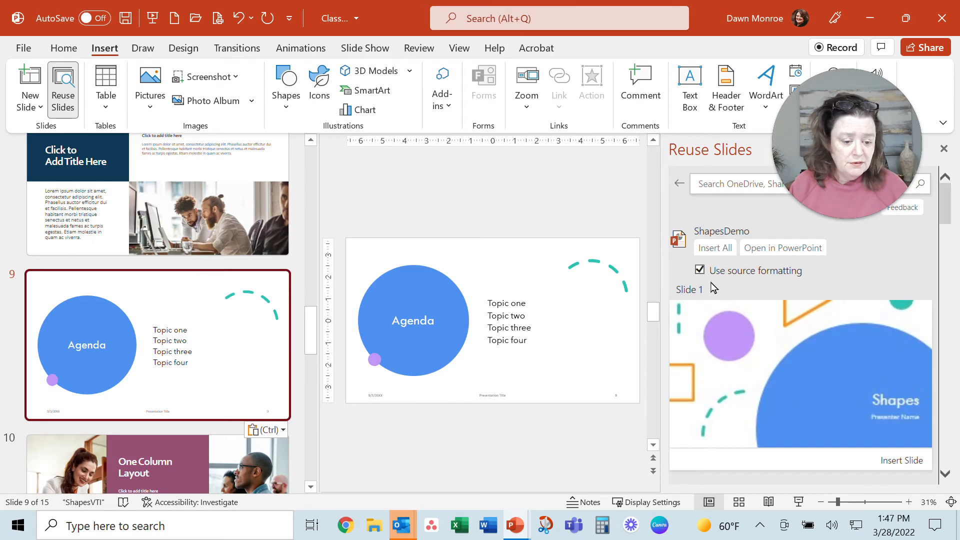
mouse_move(757, 271)
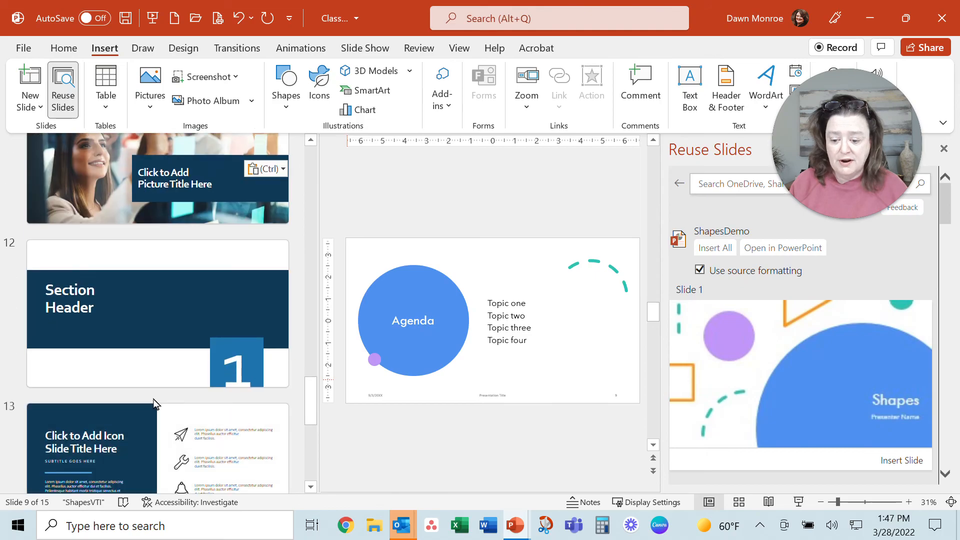
Select the spot after slide 12 (Section Header) for the next reused slide
click(156, 312)
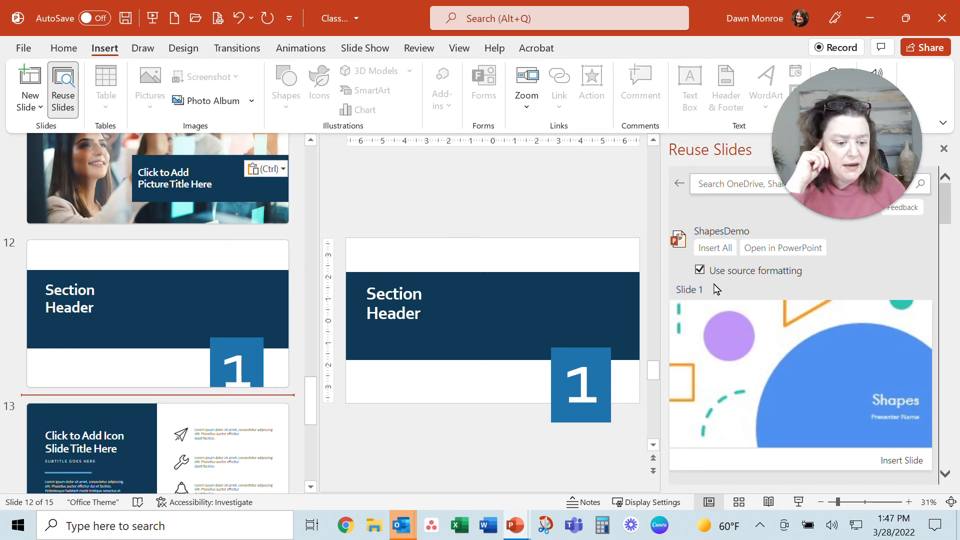
Insert ShapesDemo's Slide 1 title after Section Header with Use source formatting unchecked, as navy slide 13
click(701, 271)
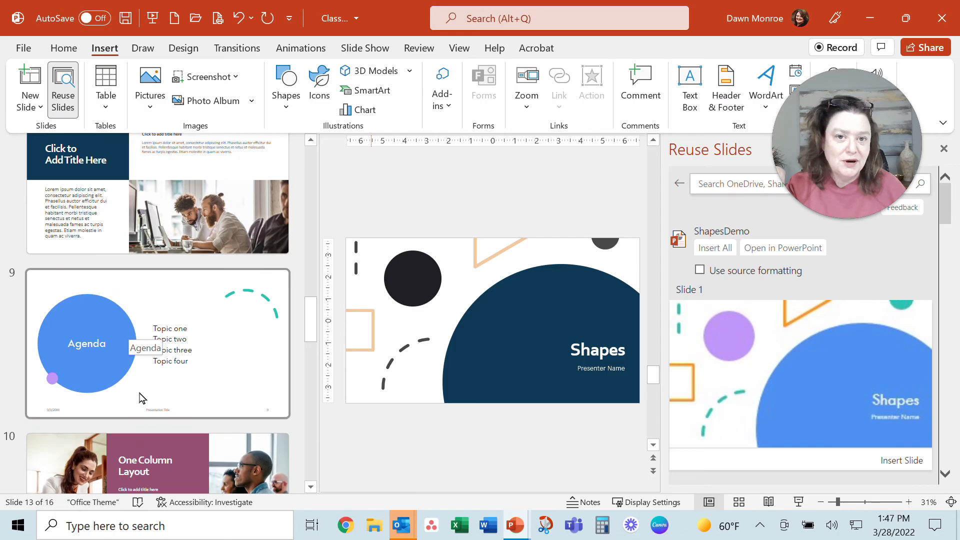
mouse_move(138, 429)
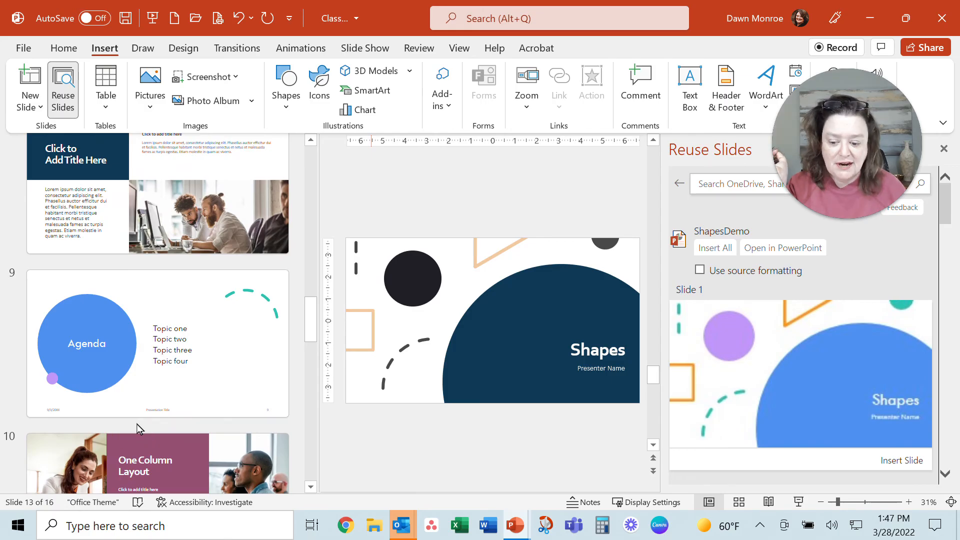
Insert the Shapes title slide after the blue Agenda as slide 10 in its original bright colours
click(156, 343)
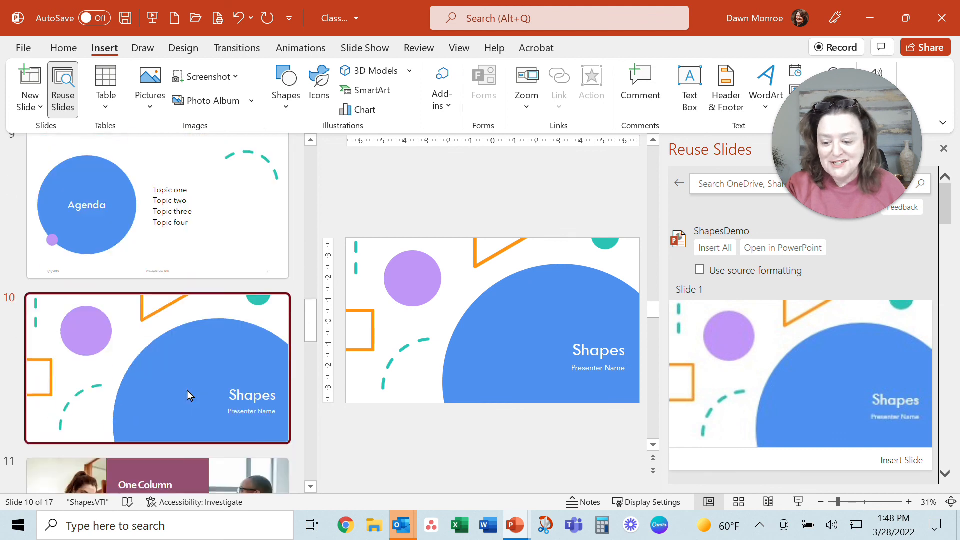
scroll(down, 3)
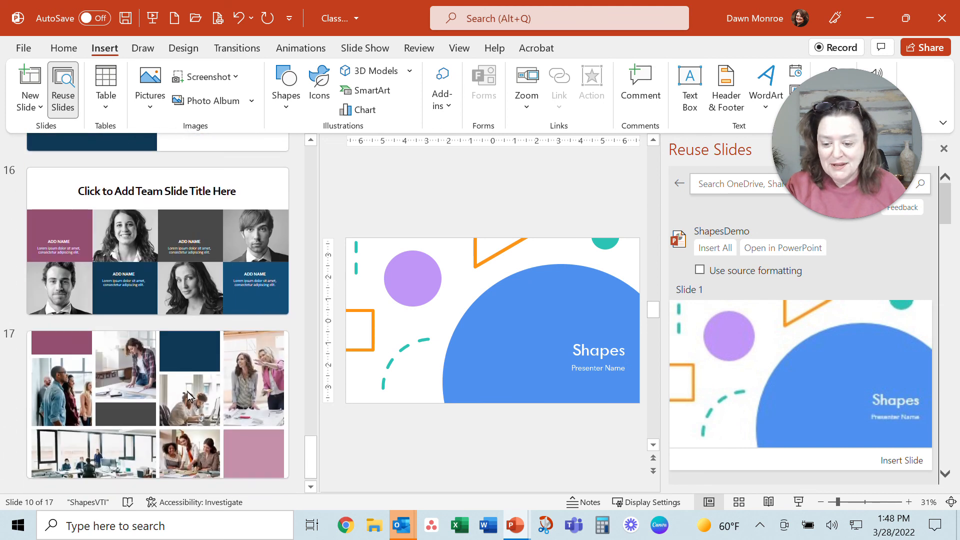